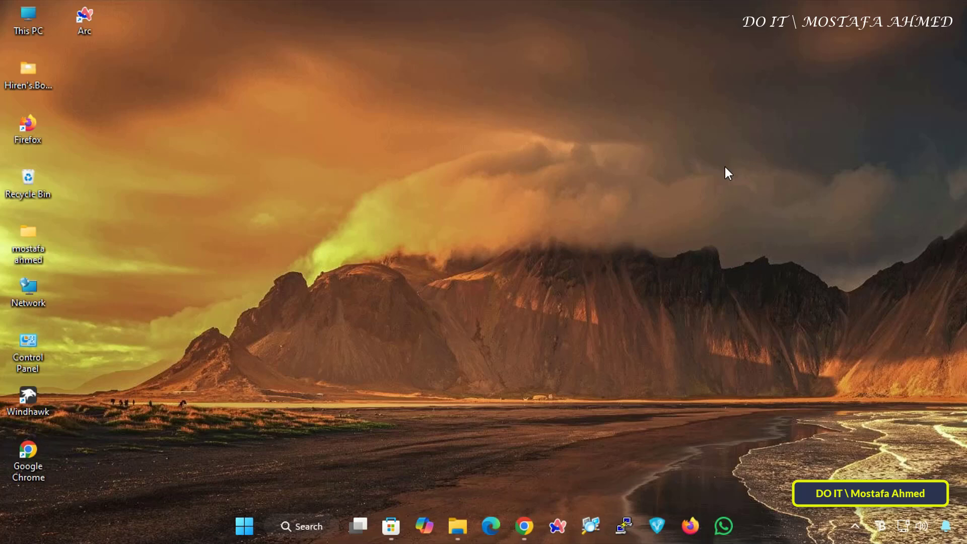
{"action": "mouse_move", "coordinate": [701, 194]}
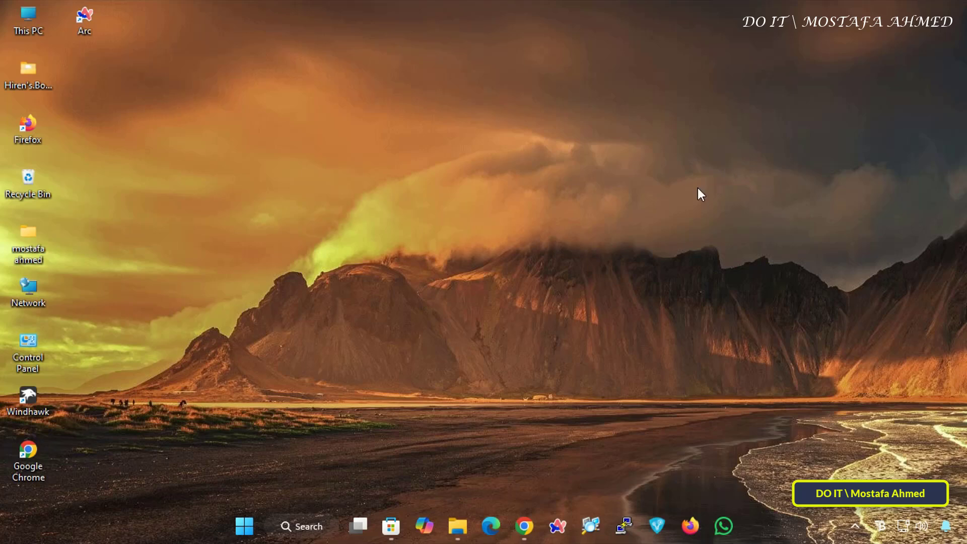
{"action": "mouse_move", "coordinate": [305, 523]}
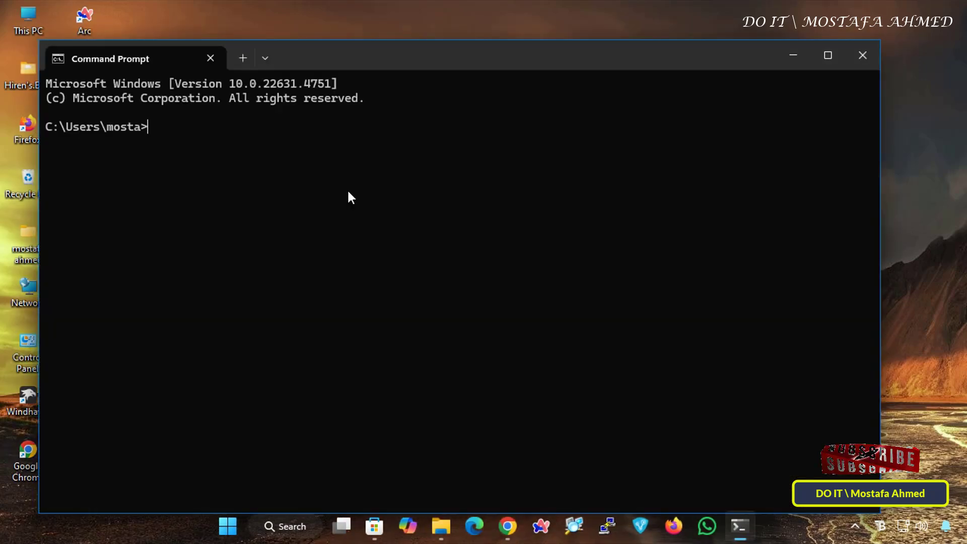
Step: Run winget, highlight the v1.9.25200 version line, and close the console window
{"action": "type", "text": "winget"}
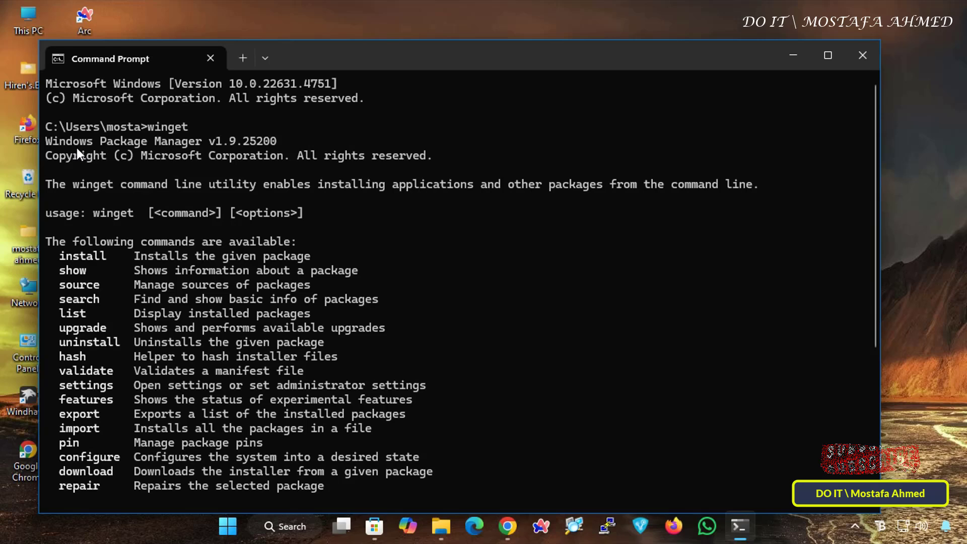
{"action": "mouse_move", "coordinate": [134, 147]}
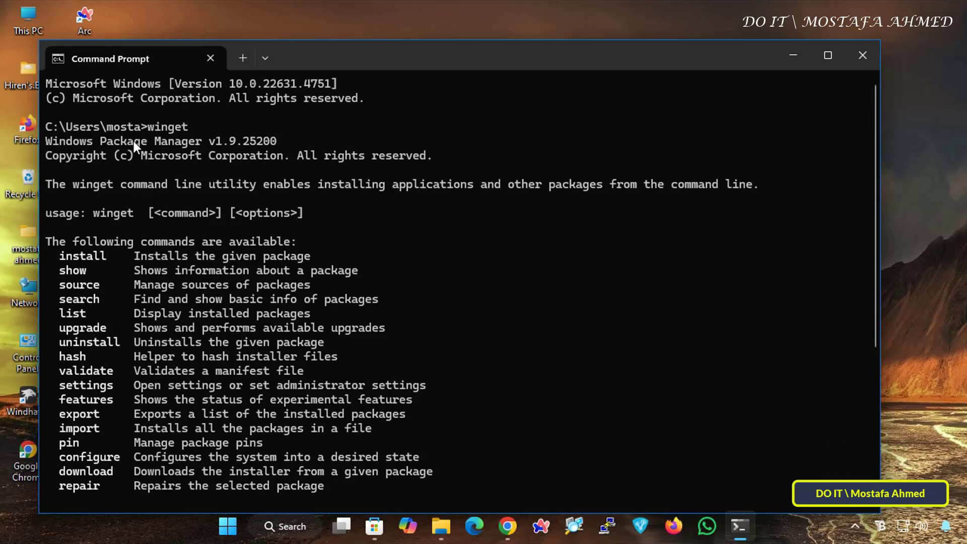
{"action": "left_click_drag", "start_coordinate": [47, 141], "coordinate": [240, 141]}
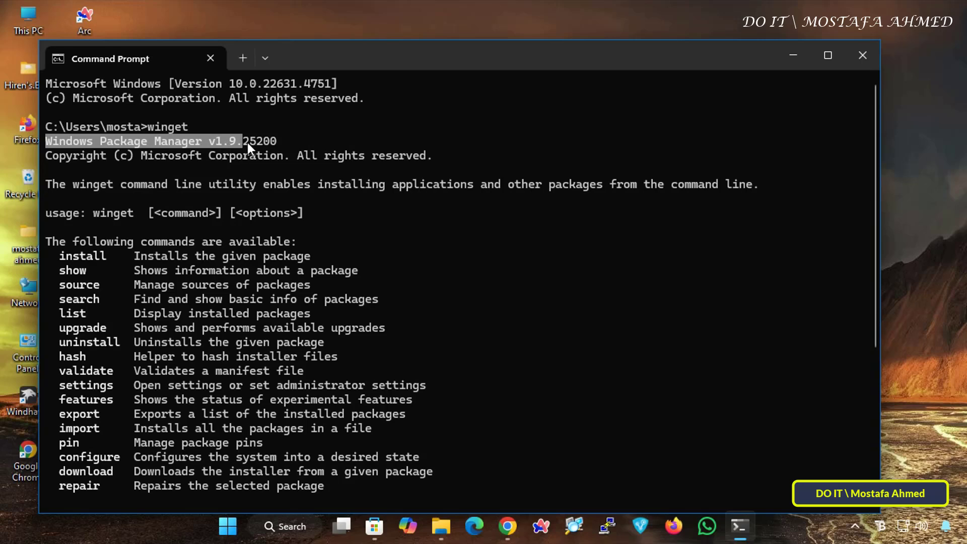
{"action": "mouse_move", "coordinate": [281, 206]}
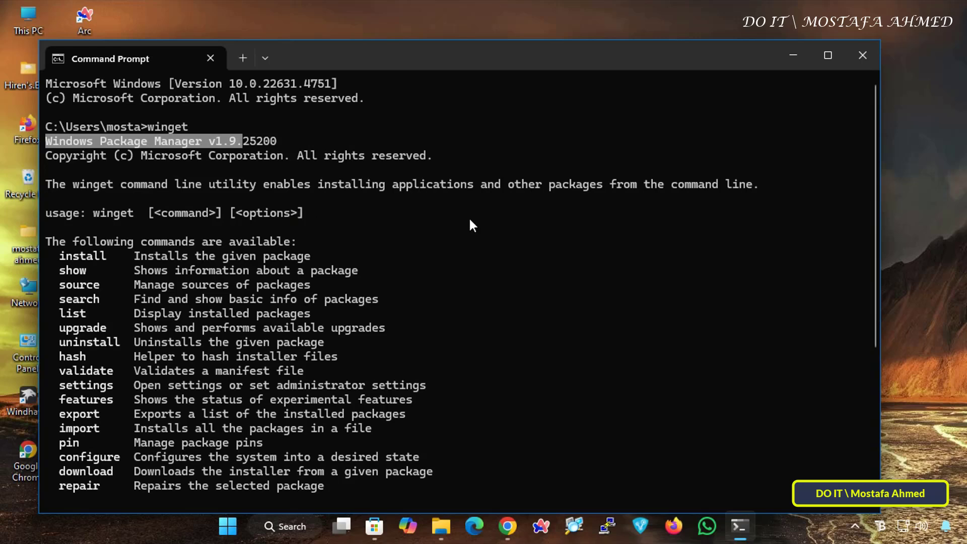
{"action": "mouse_move", "coordinate": [769, 122]}
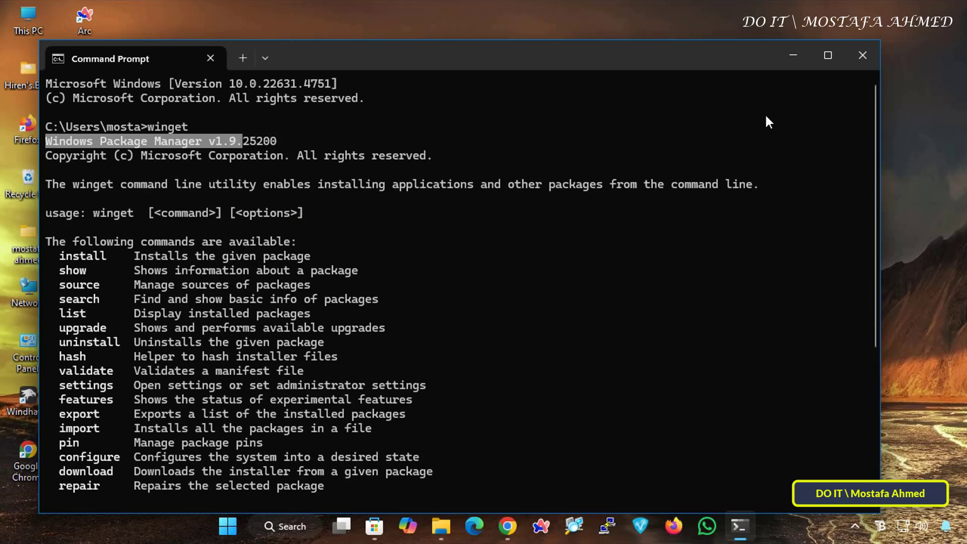
{"action": "mouse_move", "coordinate": [863, 55]}
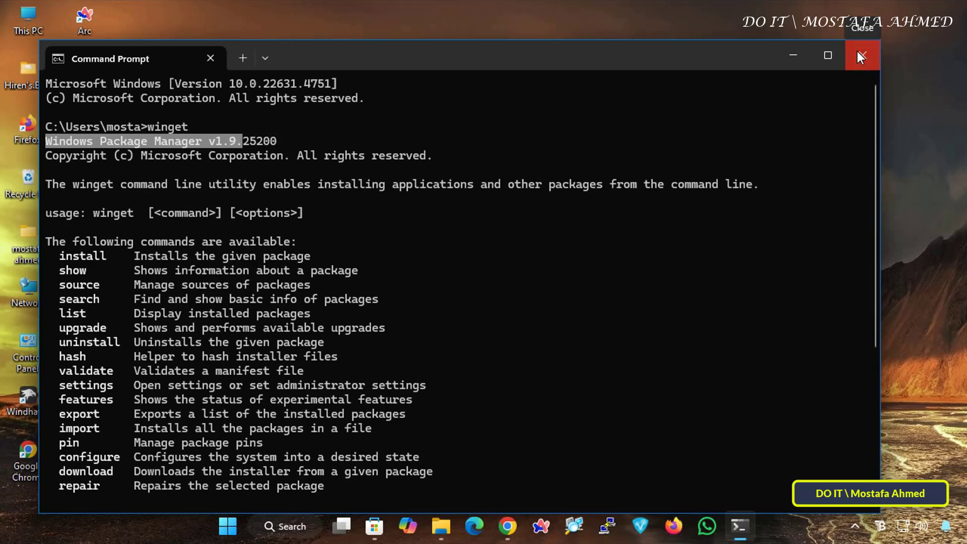
{"action": "left_click", "coordinate": [863, 55]}
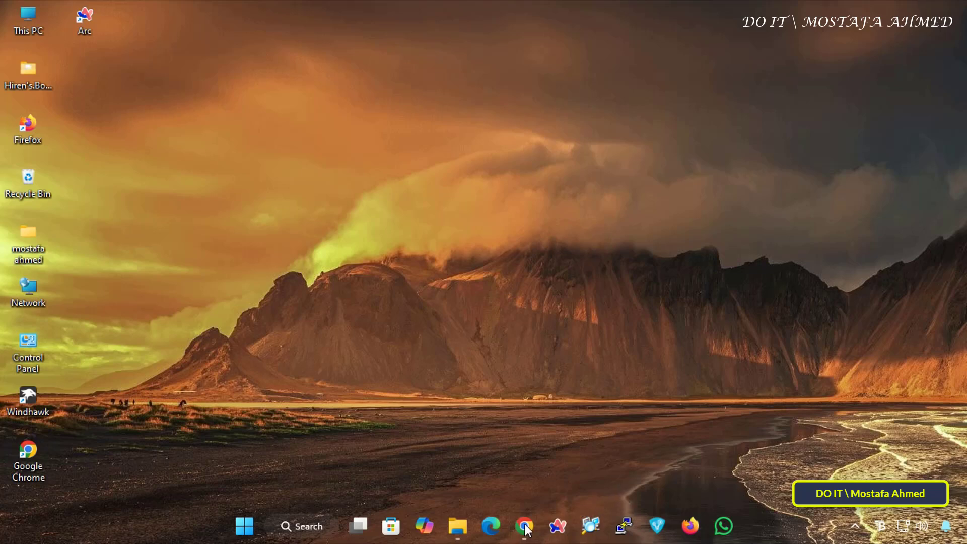
Step: In Chrome, download Microsoft.DesktopAppInstaller_8wekyb3d8bbwe.msixbundle from the winget-cli 1.10.320 release assets
{"action": "left_click", "coordinate": [524, 526]}
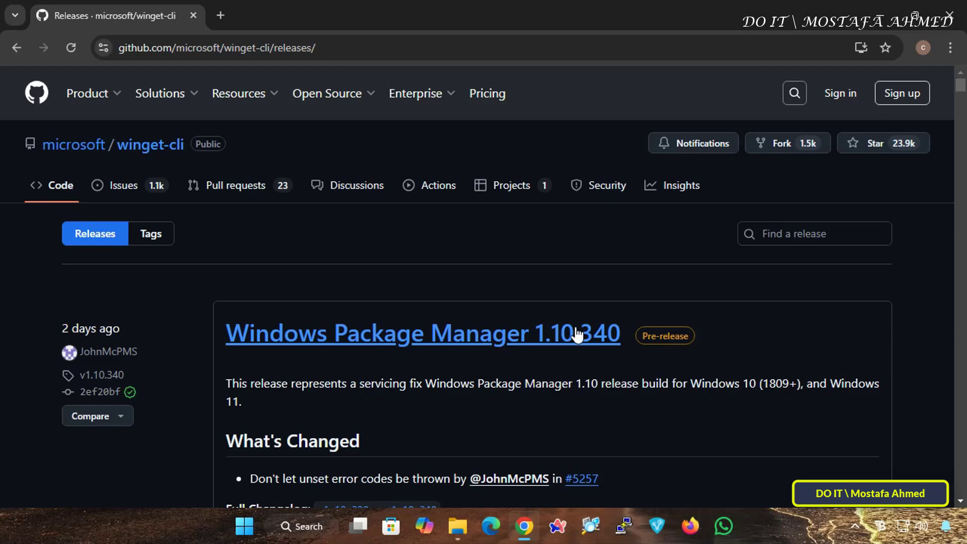
{"action": "mouse_move", "coordinate": [575, 345]}
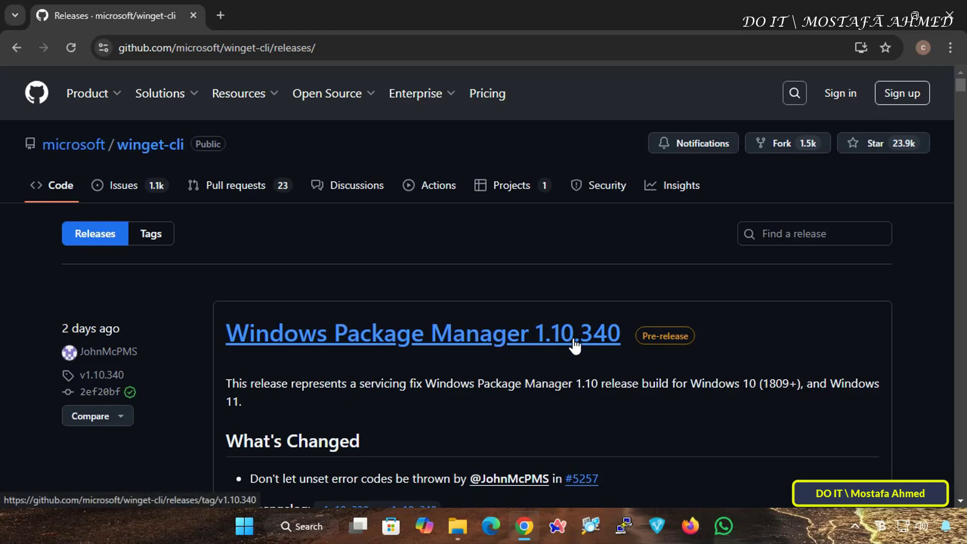
{"action": "mouse_move", "coordinate": [659, 428]}
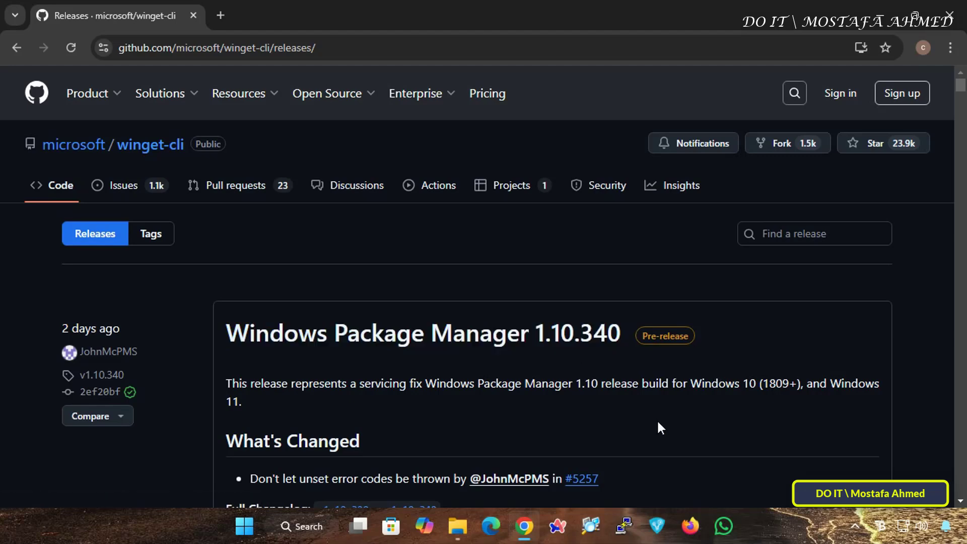
{"action": "mouse_move", "coordinate": [672, 422]}
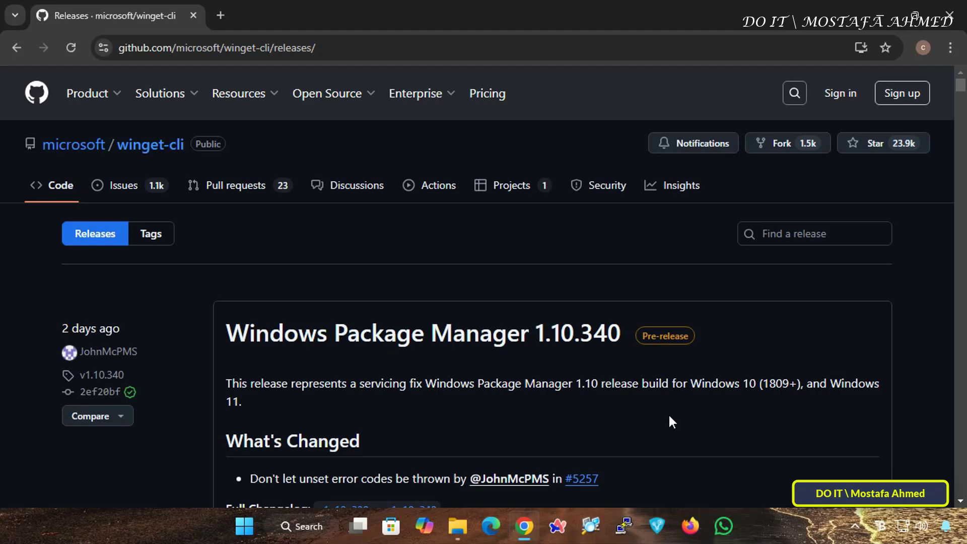
{"action": "mouse_move", "coordinate": [553, 355]}
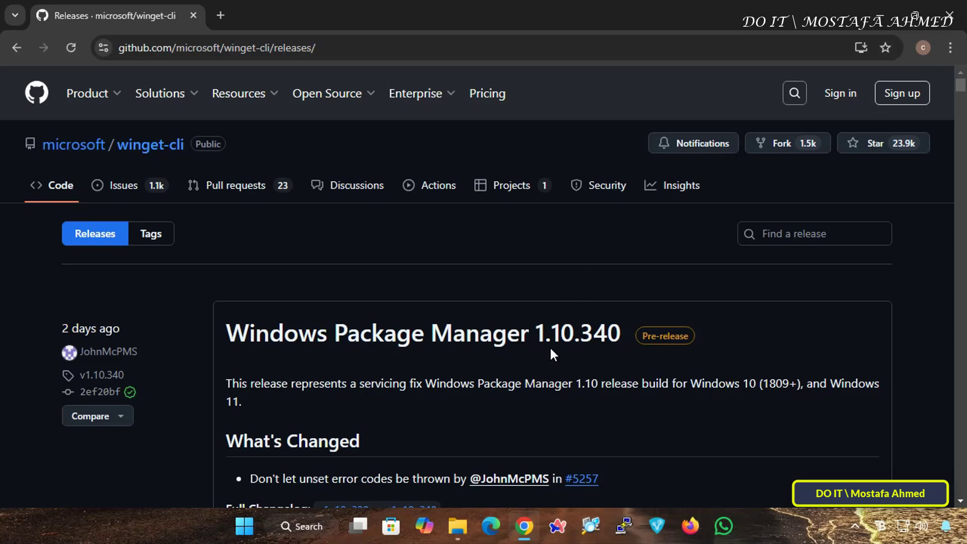
{"action": "scroll", "scroll_direction": "down", "scroll_amount": 3}
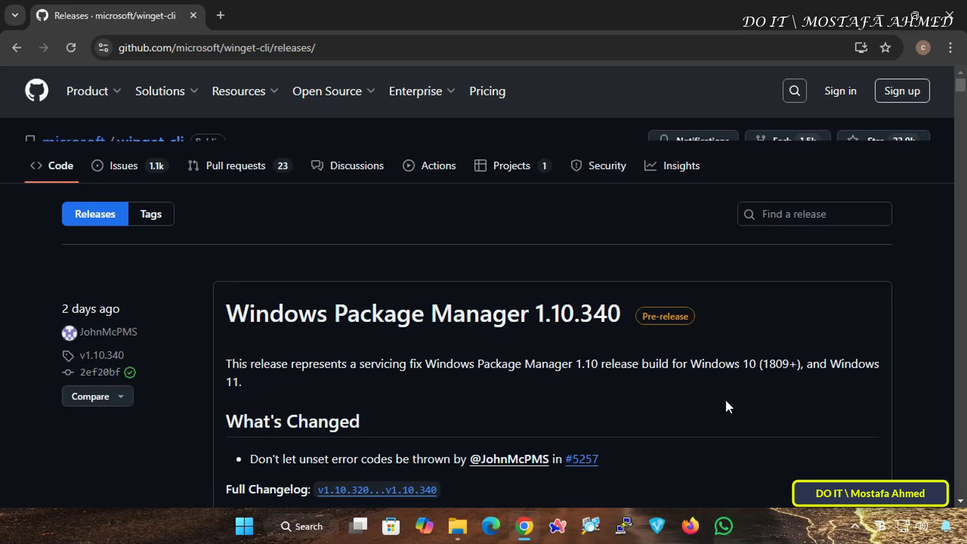
{"action": "scroll", "scroll_direction": "down", "scroll_amount": 3}
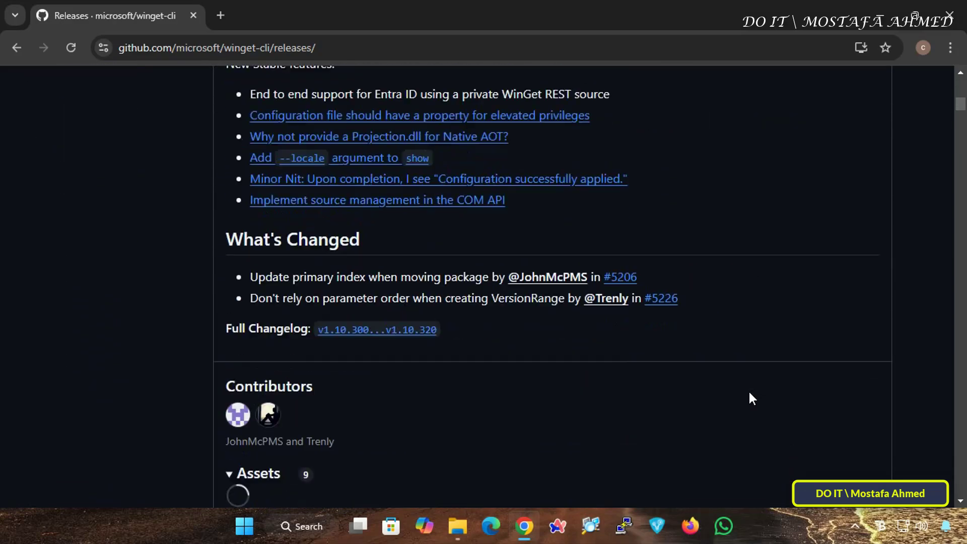
{"action": "scroll", "scroll_direction": "down", "scroll_amount": 3}
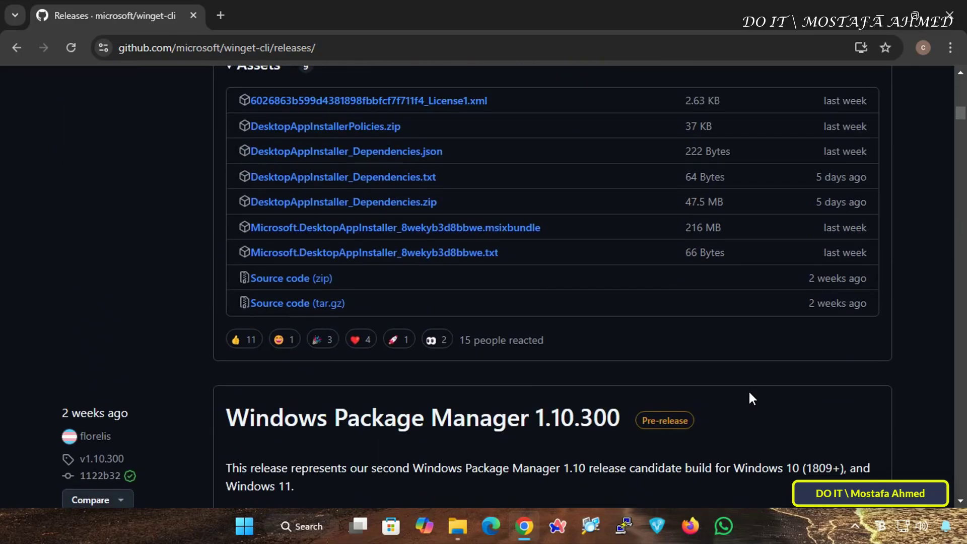
{"action": "mouse_move", "coordinate": [708, 385]}
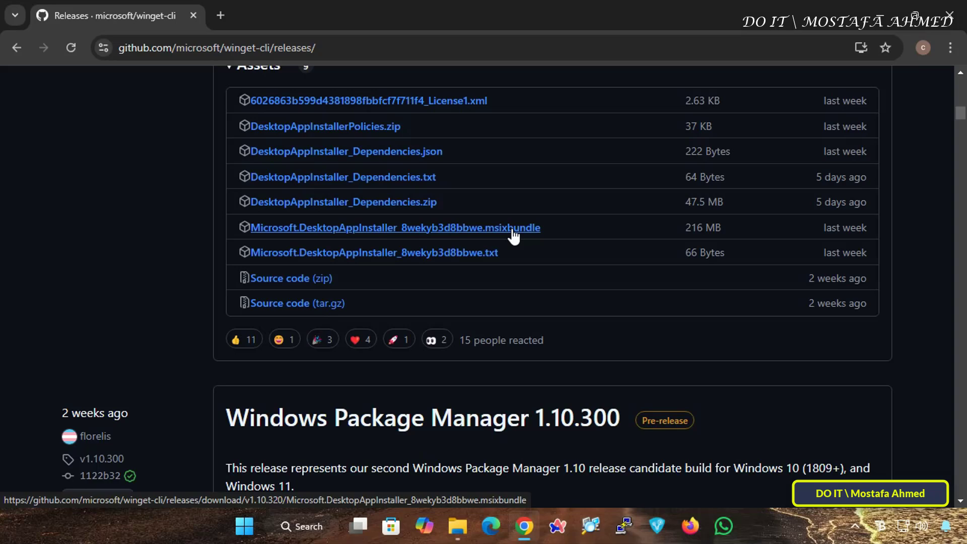
{"action": "left_click", "coordinate": [395, 227]}
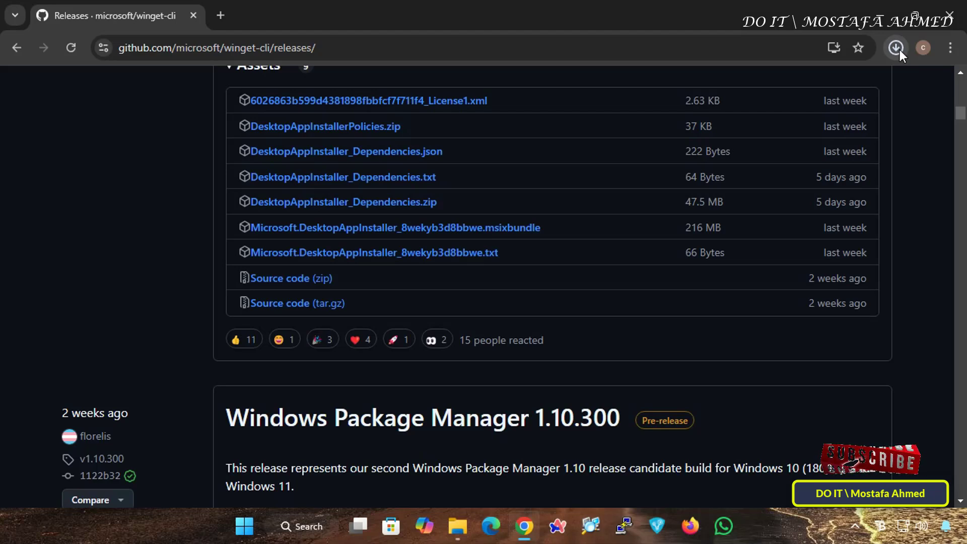
Step: Show the finished 216 MB msixbundle download in its Downloads folder
{"action": "left_click", "coordinate": [895, 48]}
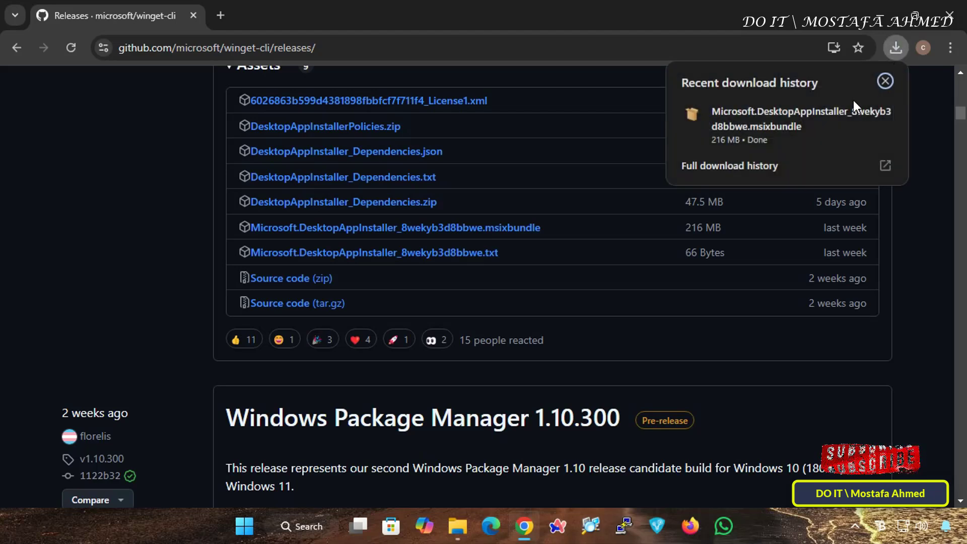
{"action": "left_click", "coordinate": [885, 81]}
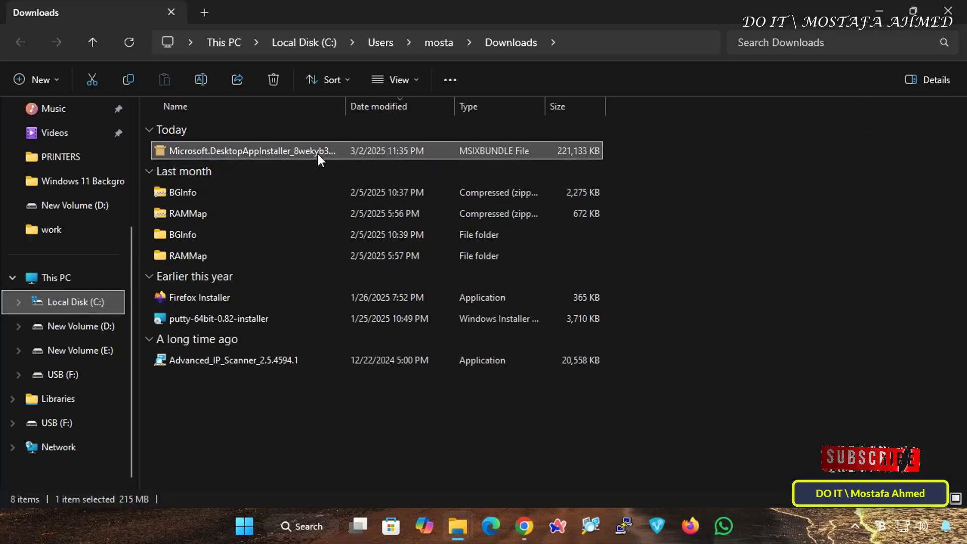
Step: Launch the Microsoft.DesktopAppInstaller msixbundle from Downloads to get the Update App Installer prompt
{"action": "double_click", "coordinate": [247, 150]}
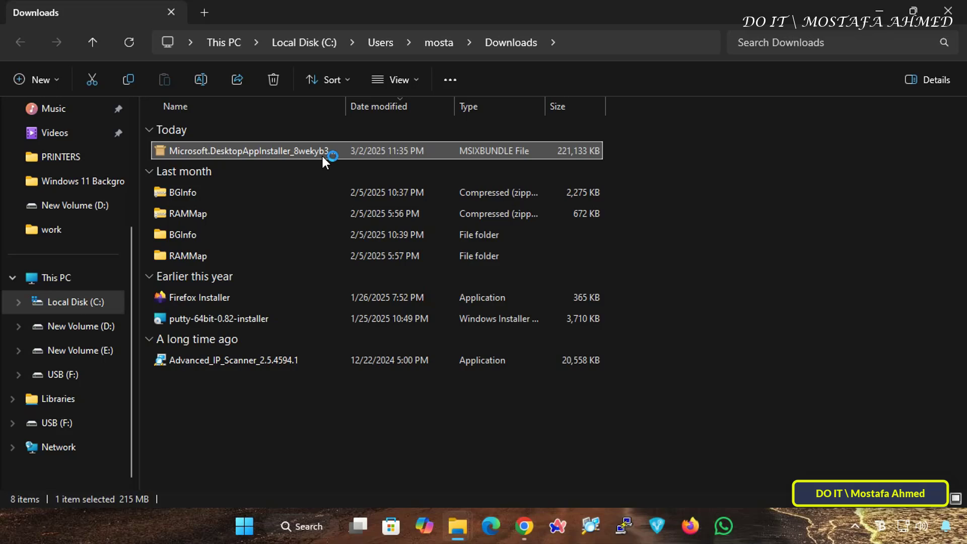
{"action": "double_click", "coordinate": [247, 151]}
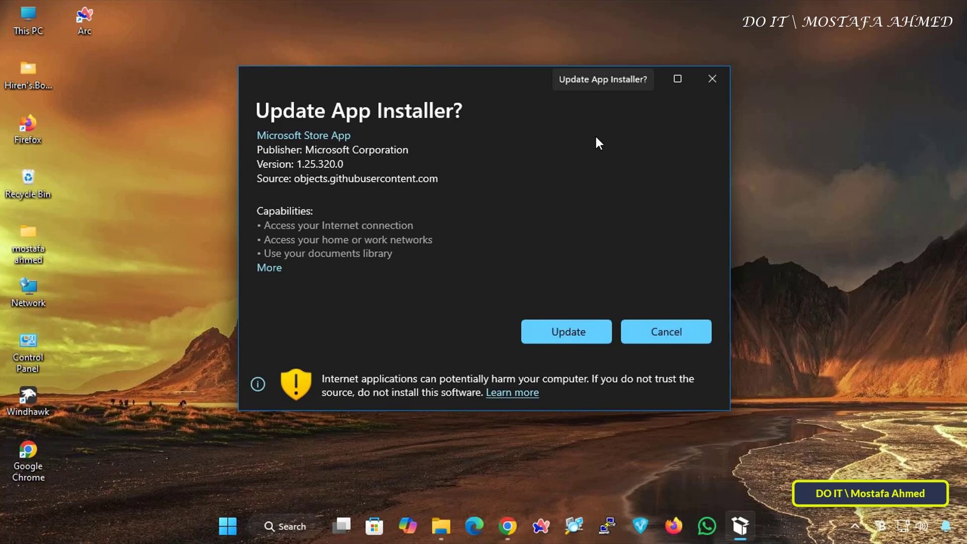
Step: Update App Installer to 1.25.320.0, accepting the metered connection warning
{"action": "left_click", "coordinate": [566, 331]}
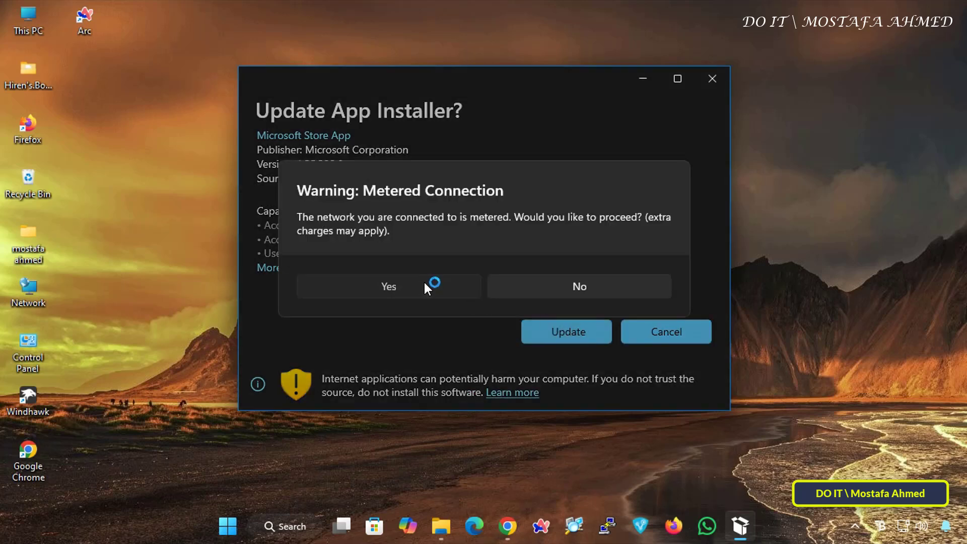
{"action": "left_click", "coordinate": [388, 286]}
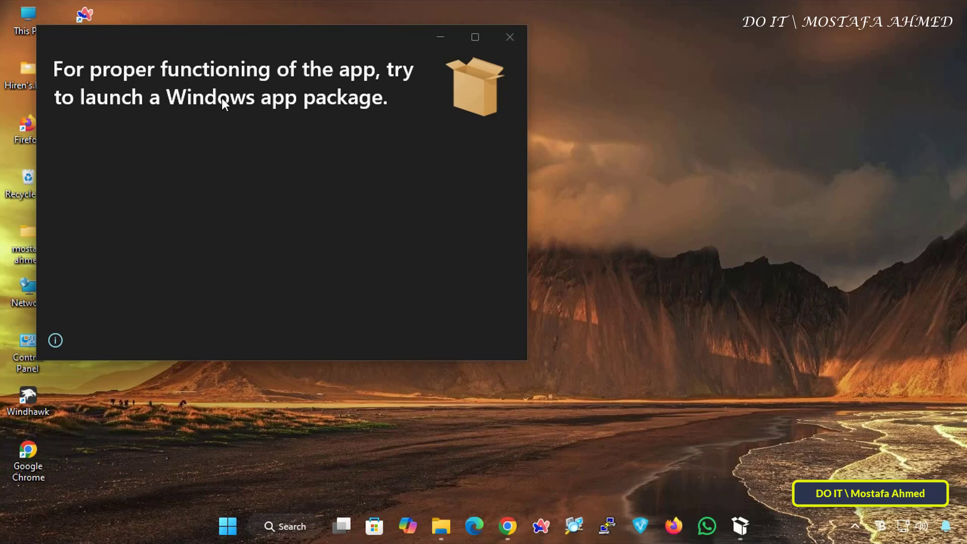
{"action": "mouse_move", "coordinate": [266, 102]}
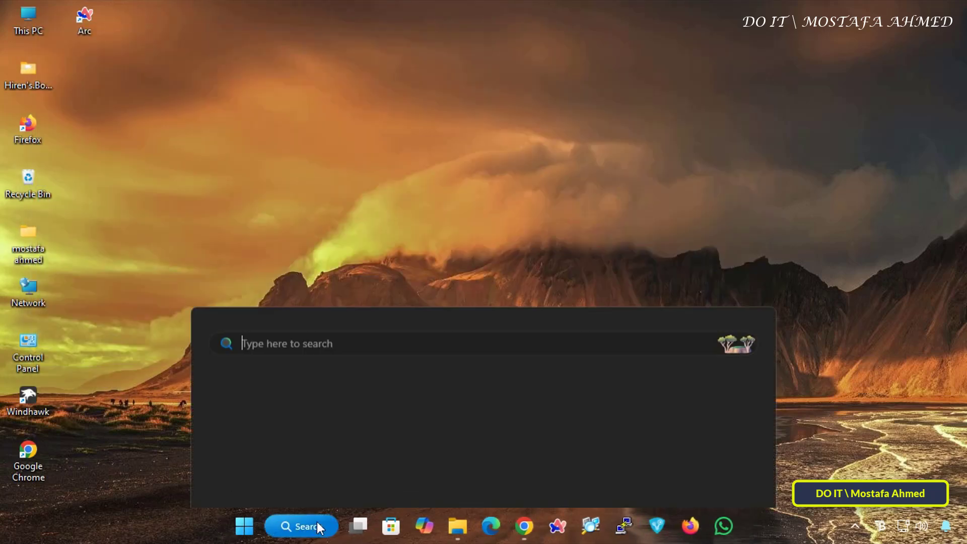
Step: Search for 'command Prompt', launch it, and enter winget at the new prompt
{"action": "type", "text": "command Prompt"}
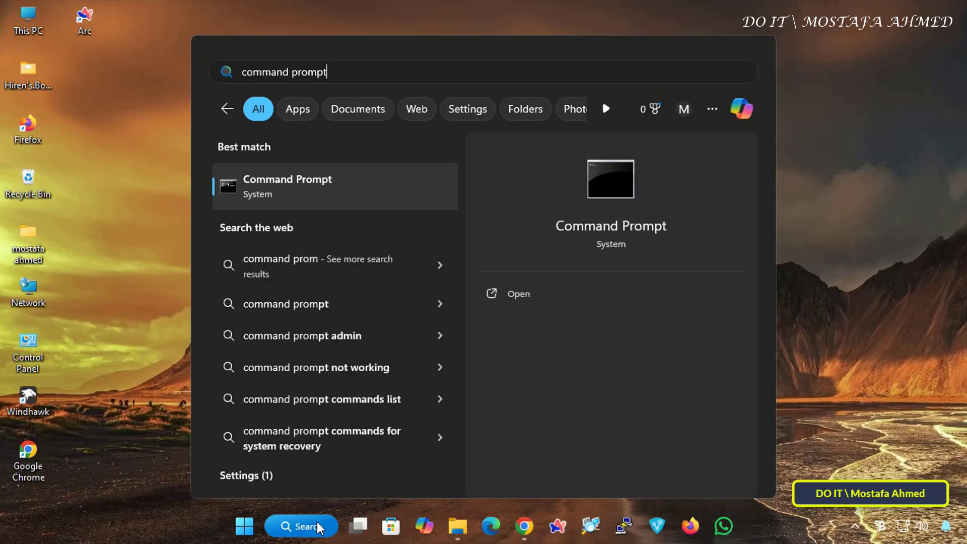
{"action": "left_click", "coordinate": [287, 186]}
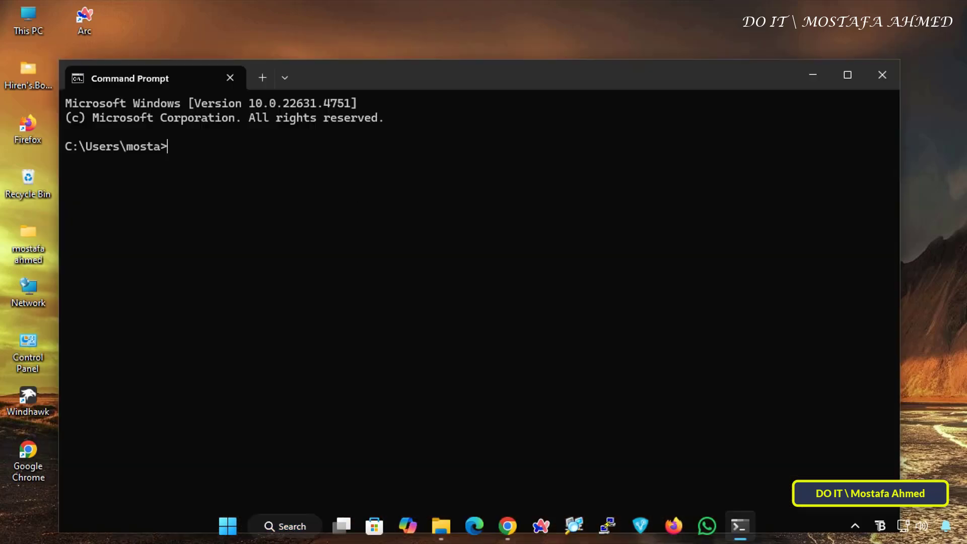
{"action": "type", "text": "winget"}
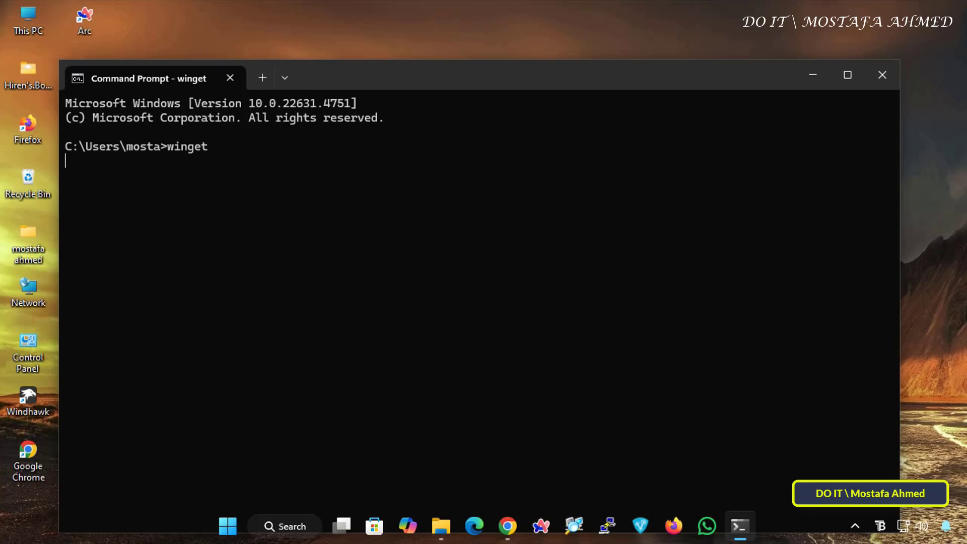
Step: Run winget to confirm it now reports Windows Package Manager v1.10.320
{"action": "key", "text": "Enter"}
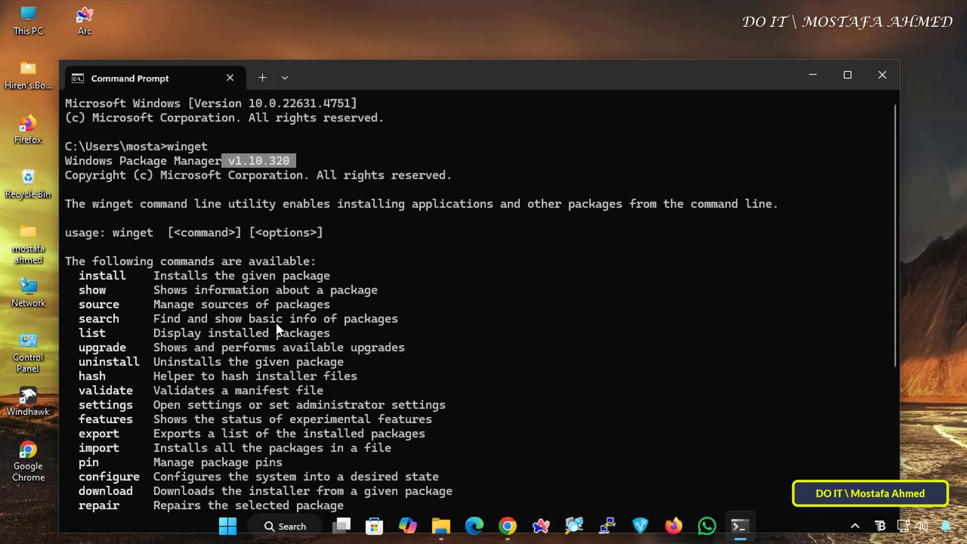
{"action": "mouse_move", "coordinate": [376, 6]}
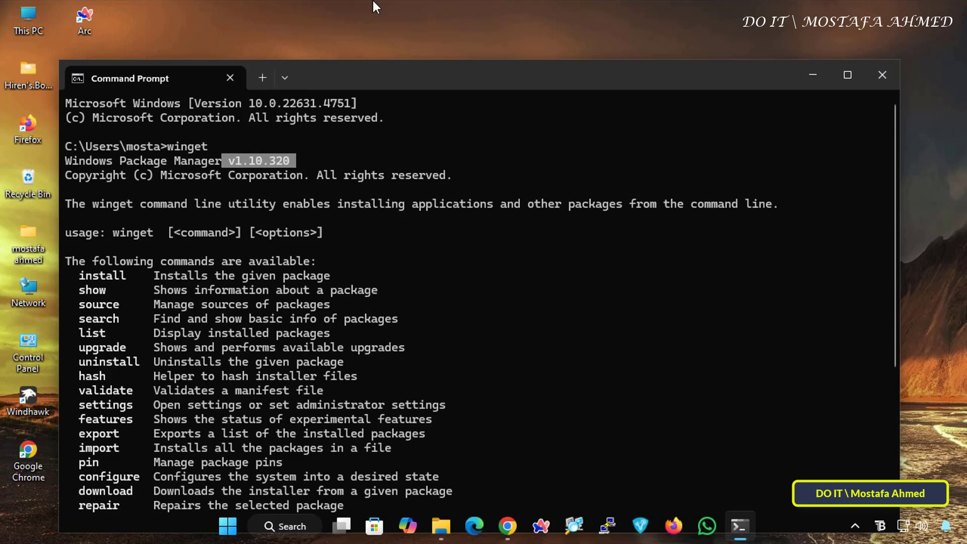